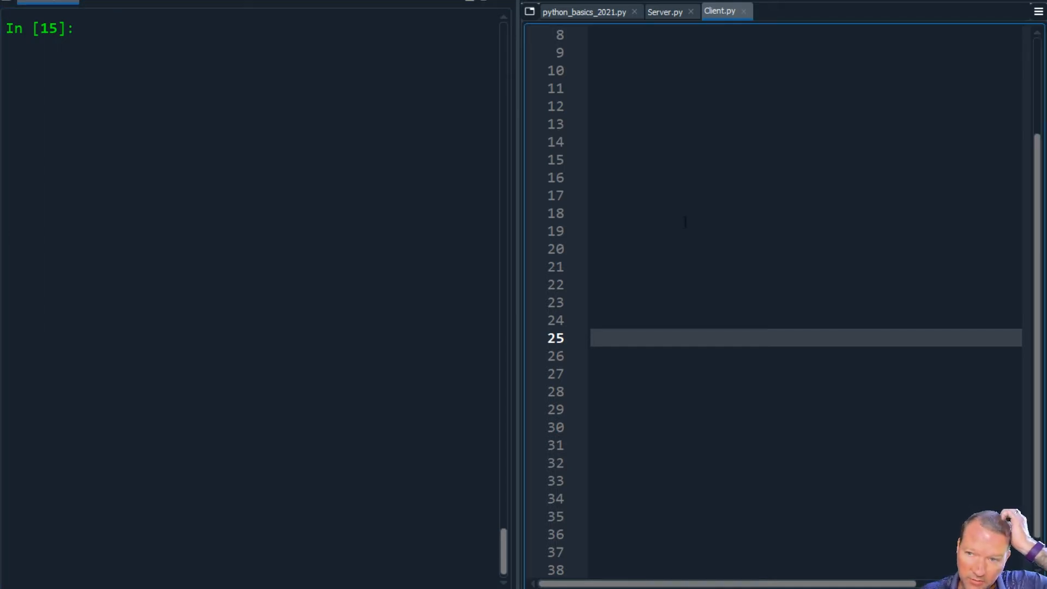
Step: Flip between the Server.py and Client.py tabs, leaving the empty Server.py script in front
click(687, 230)
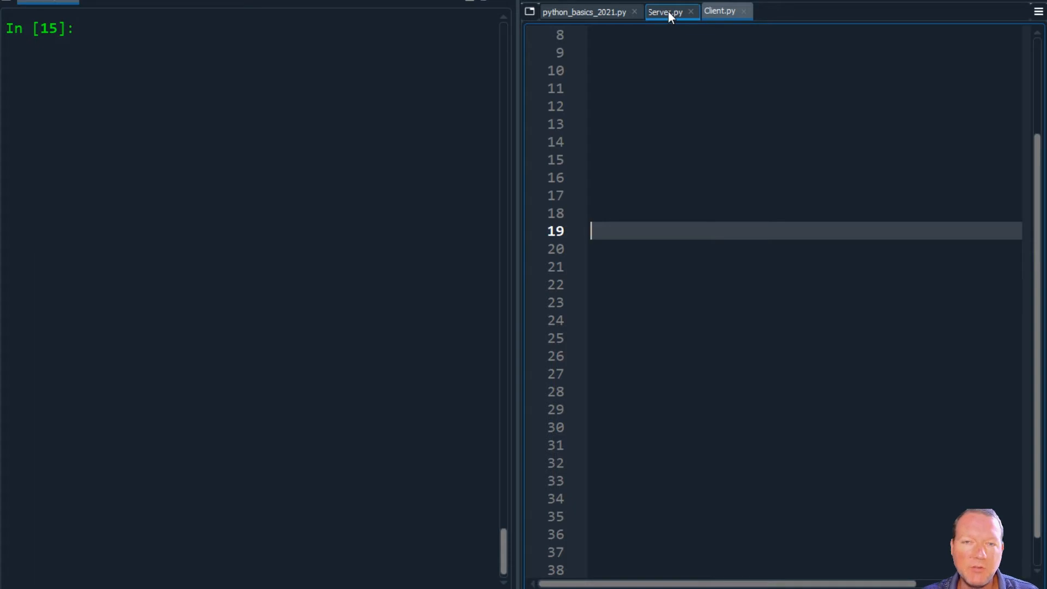
click(720, 12)
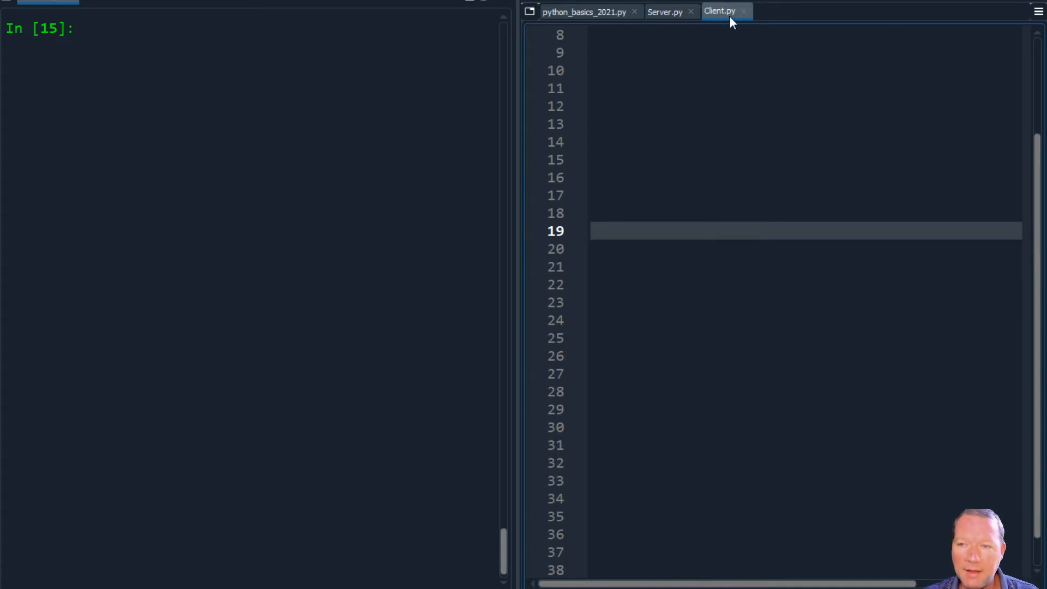
click(669, 11)
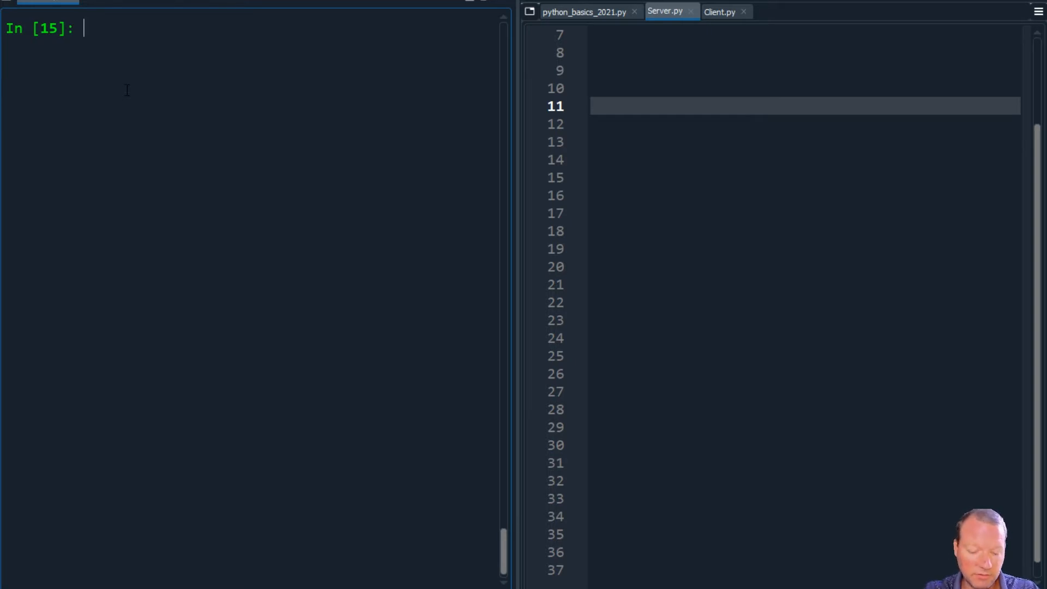
Step: Run help(socket.gethostname) in the console, then call socket.gethostname() to print the host name
text(help)
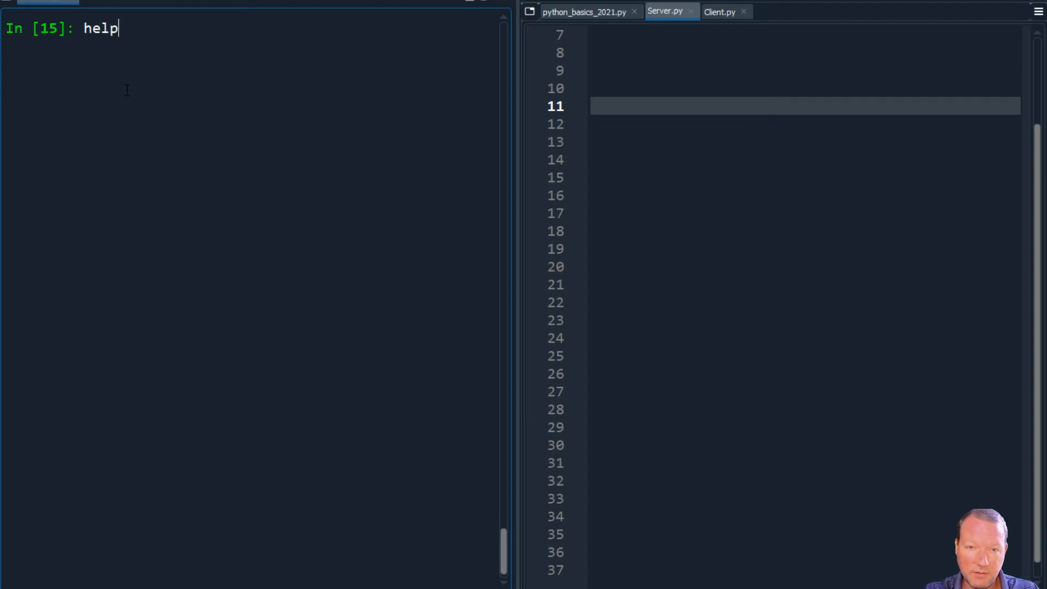
text((socke)
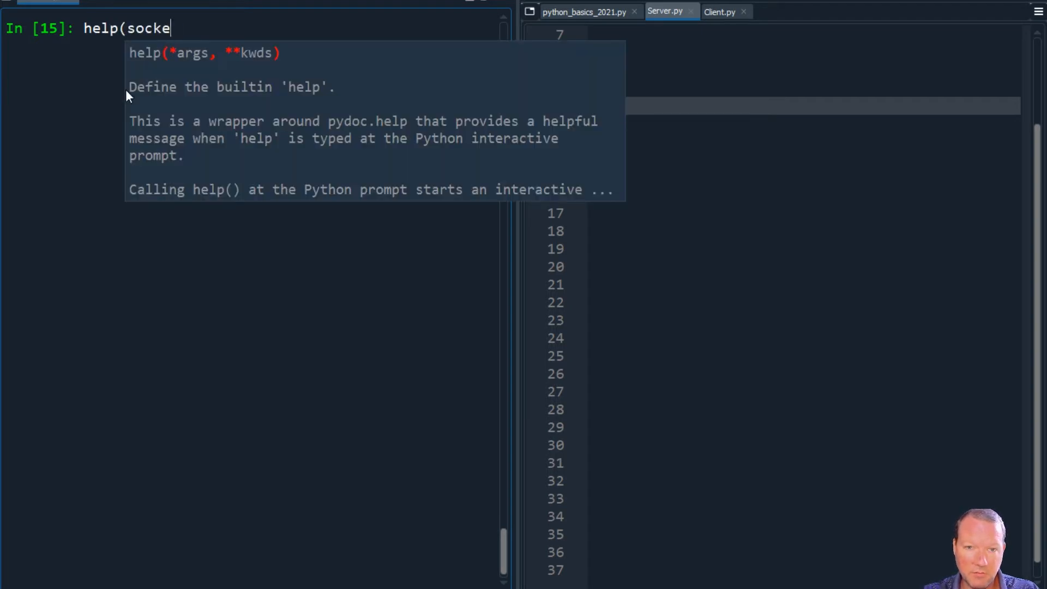
text(t.)
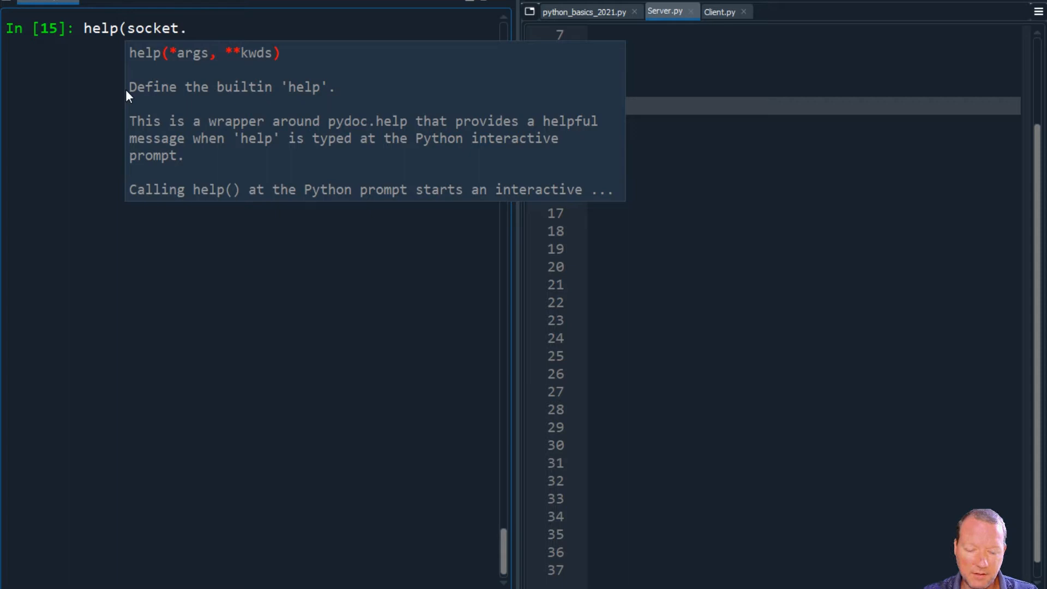
text(gethost)
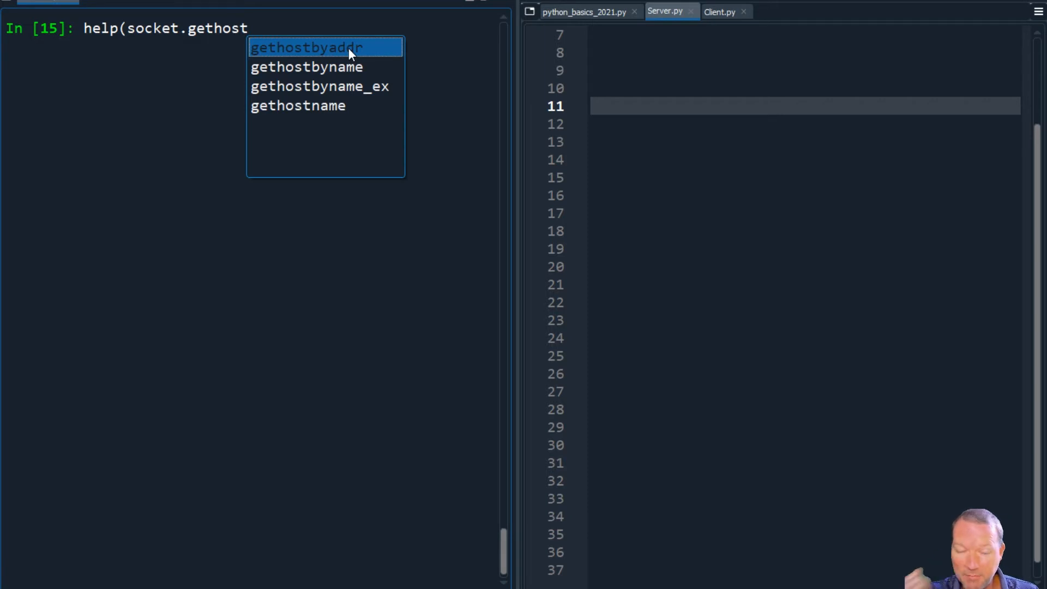
mouse_move(363, 57)
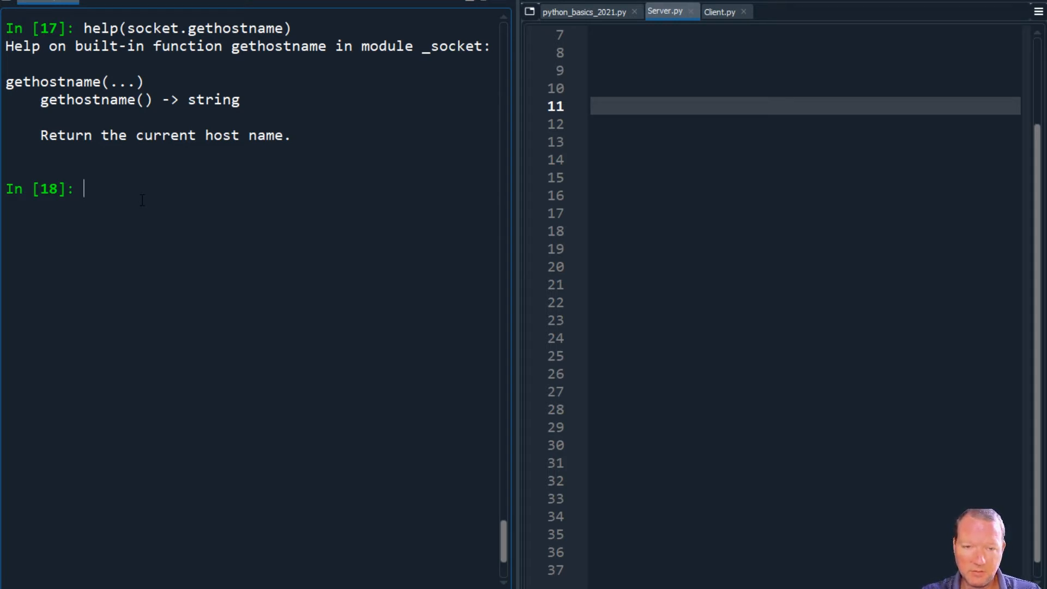
text(socket)
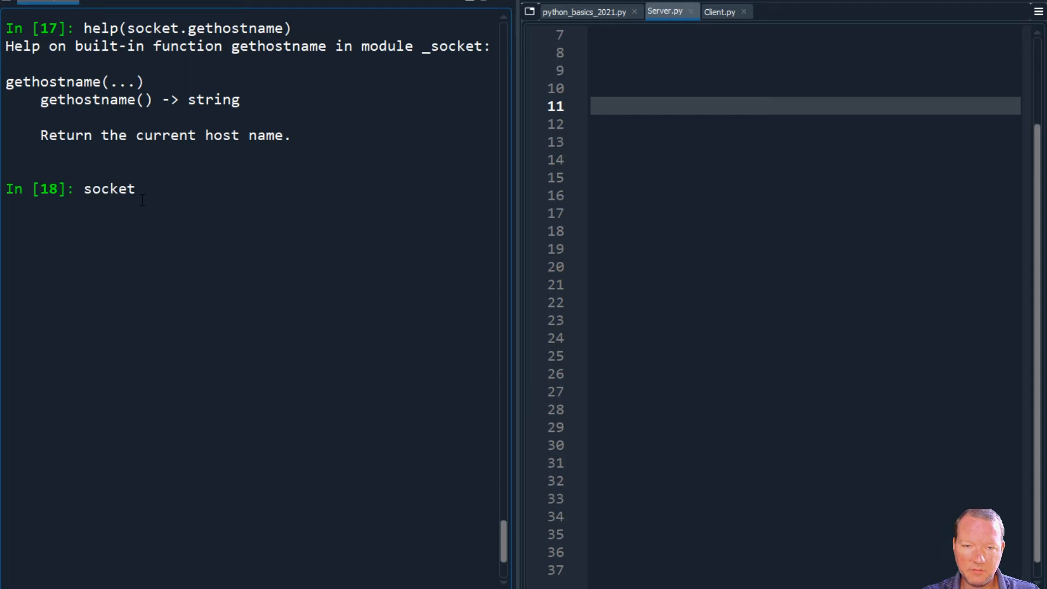
text(.gethostname()
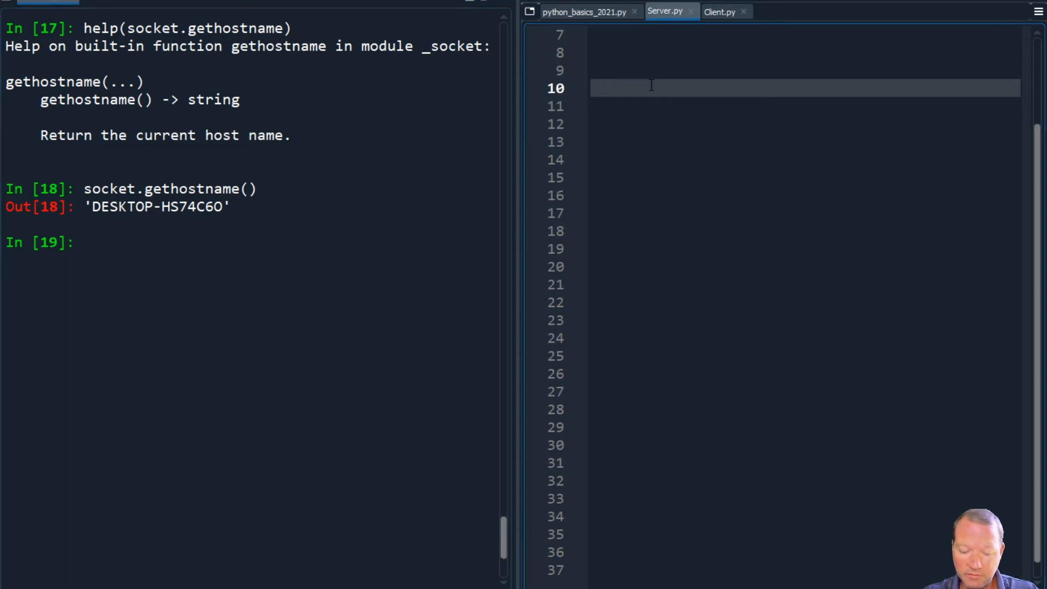
Step: Add import socket plus unfinished host and port lines to Server.py and Client.py
text(import socket)
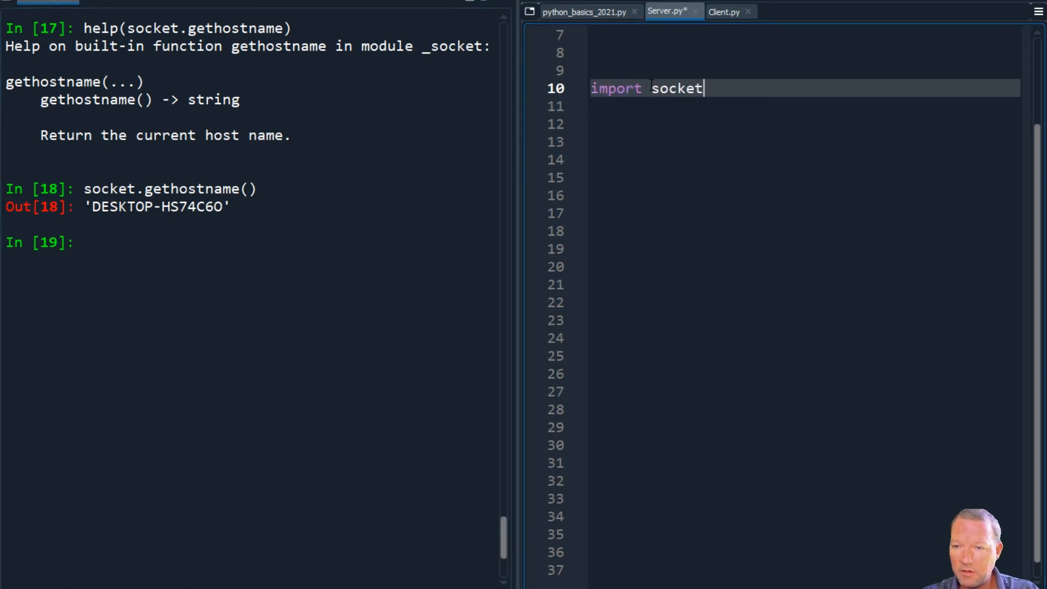
mouse_move(560, 90)
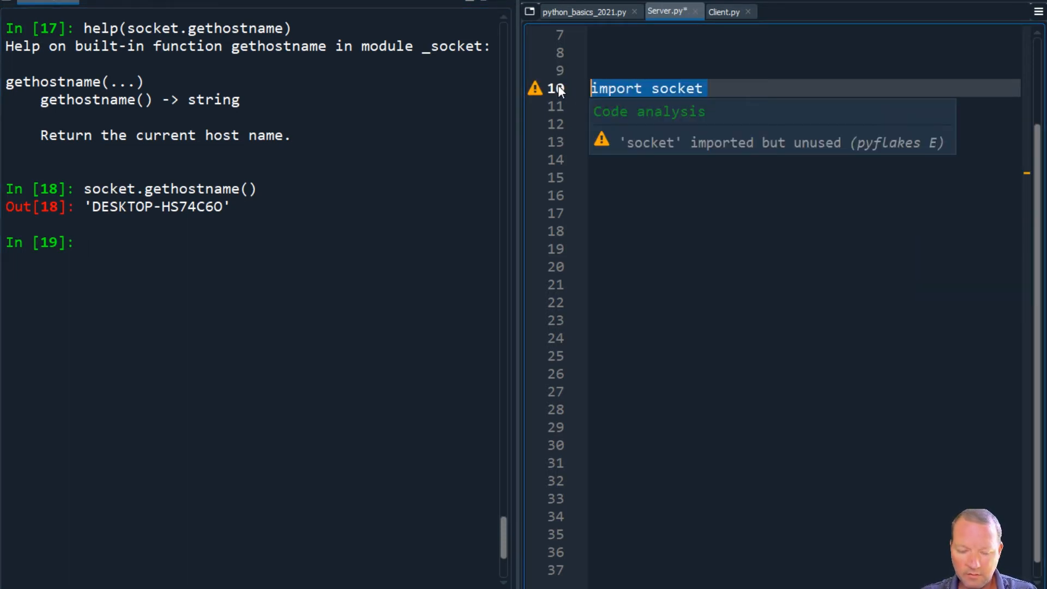
click(723, 12)
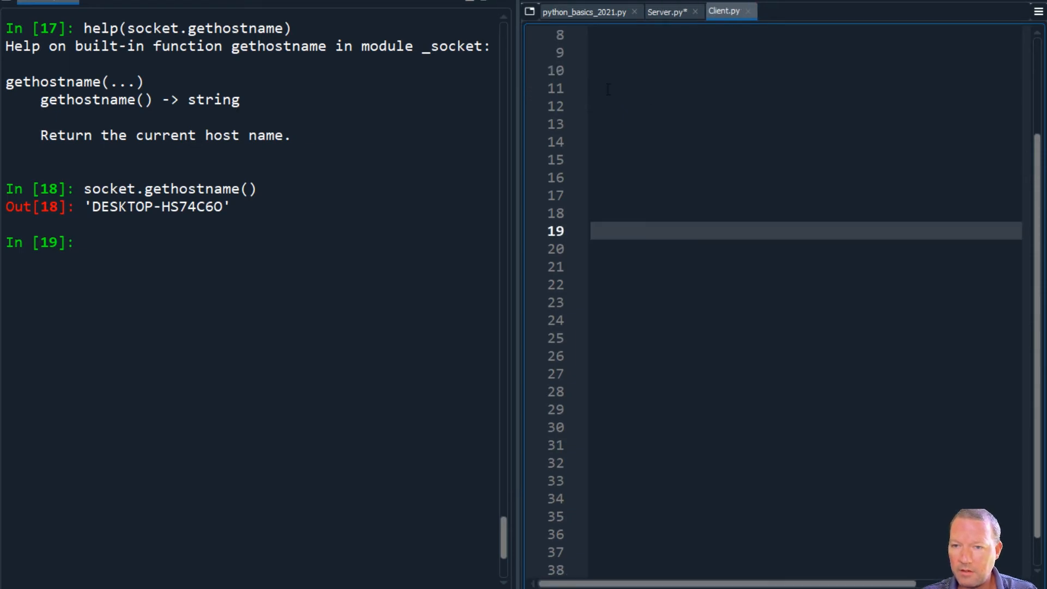
text(import socket)
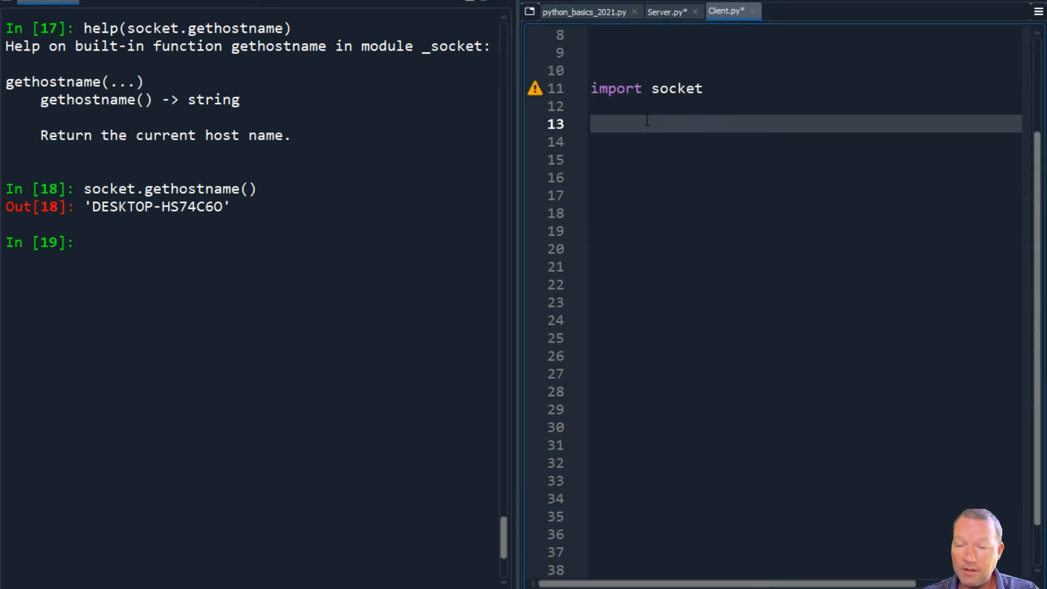
text(host)
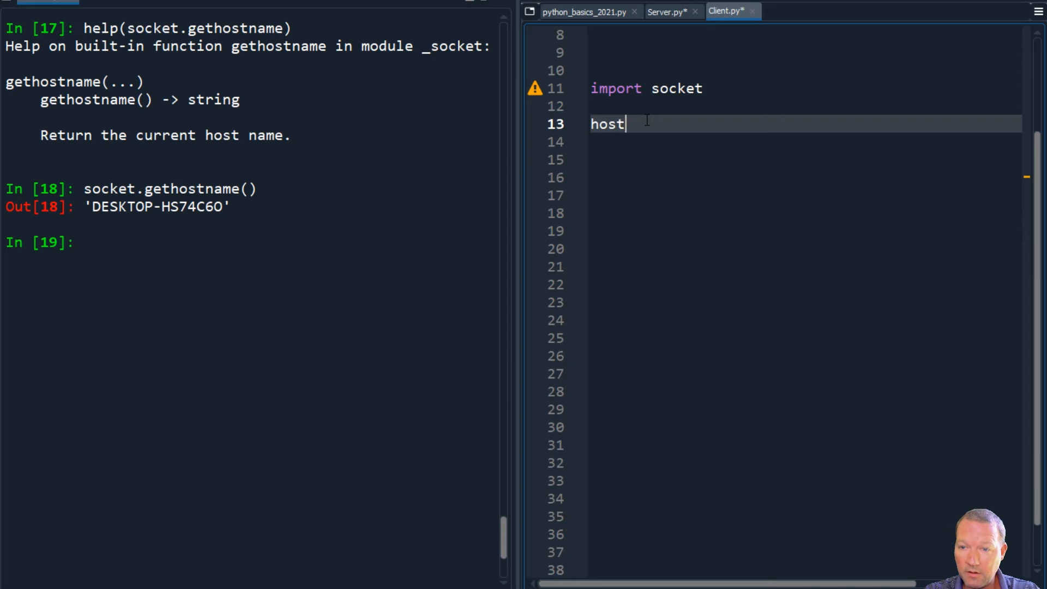
key(Backspace)
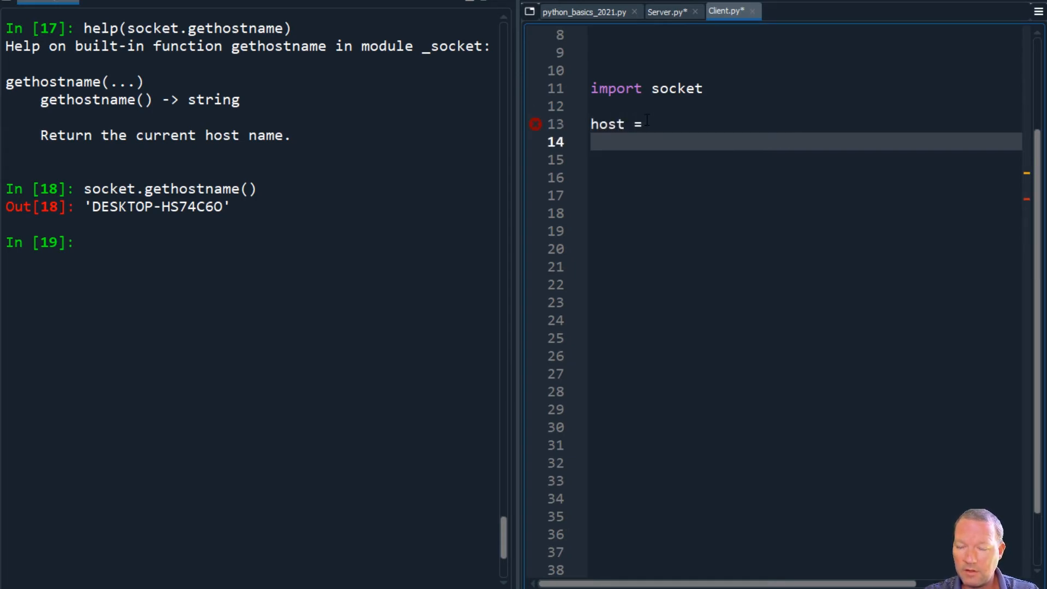
text(port =)
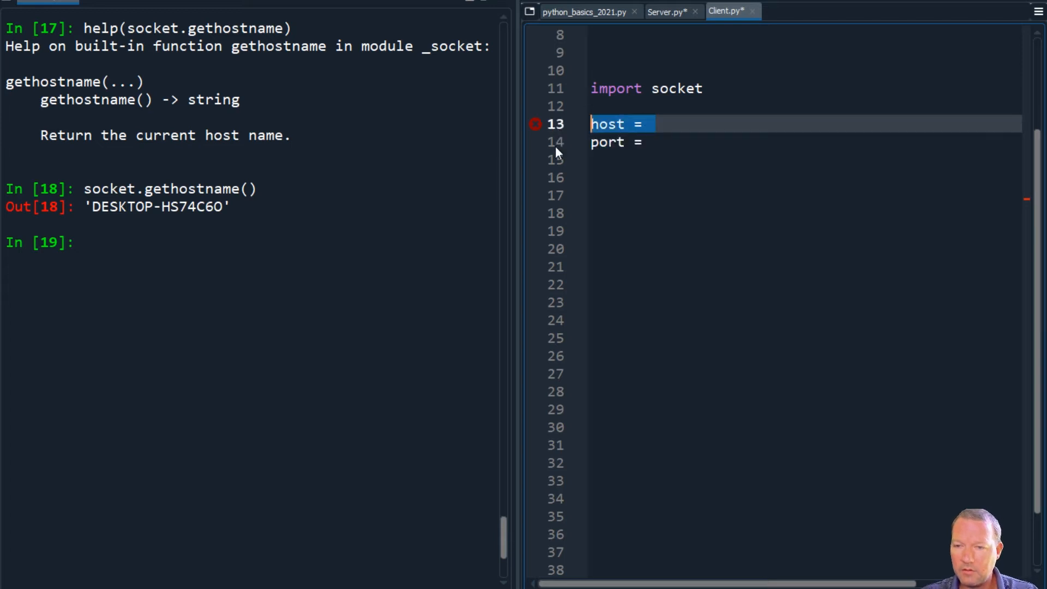
click(670, 11)
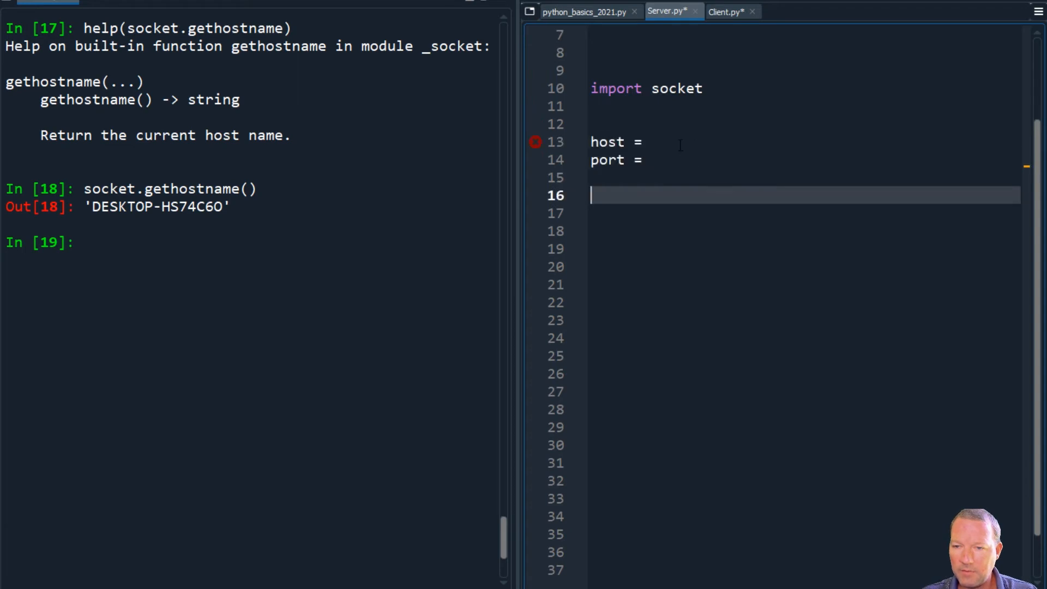
Step: In Server.py, complete host = socket.gethostname() and port = 50007
click(678, 142)
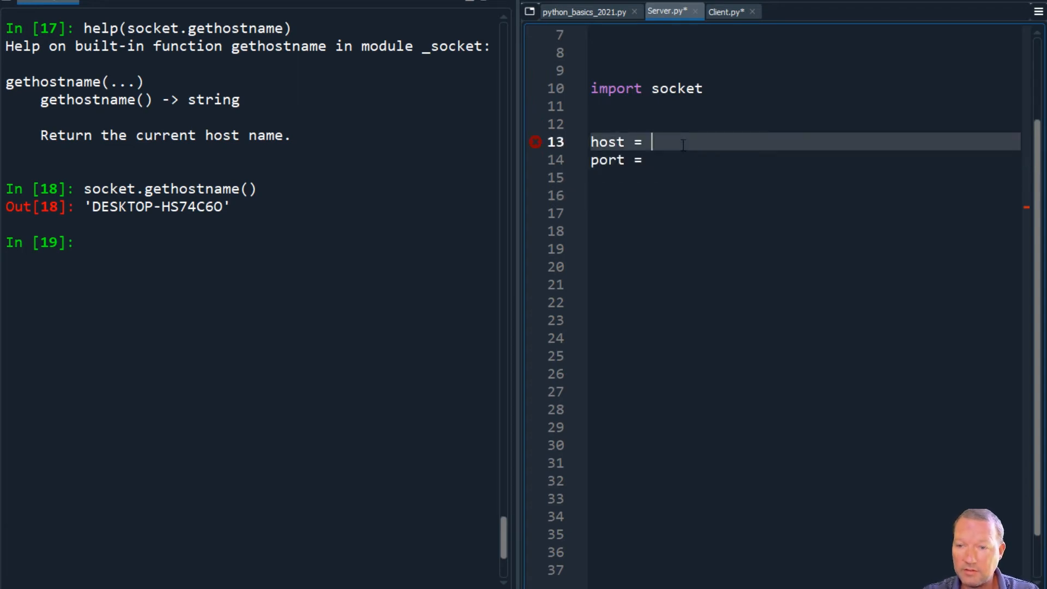
text(socket.)
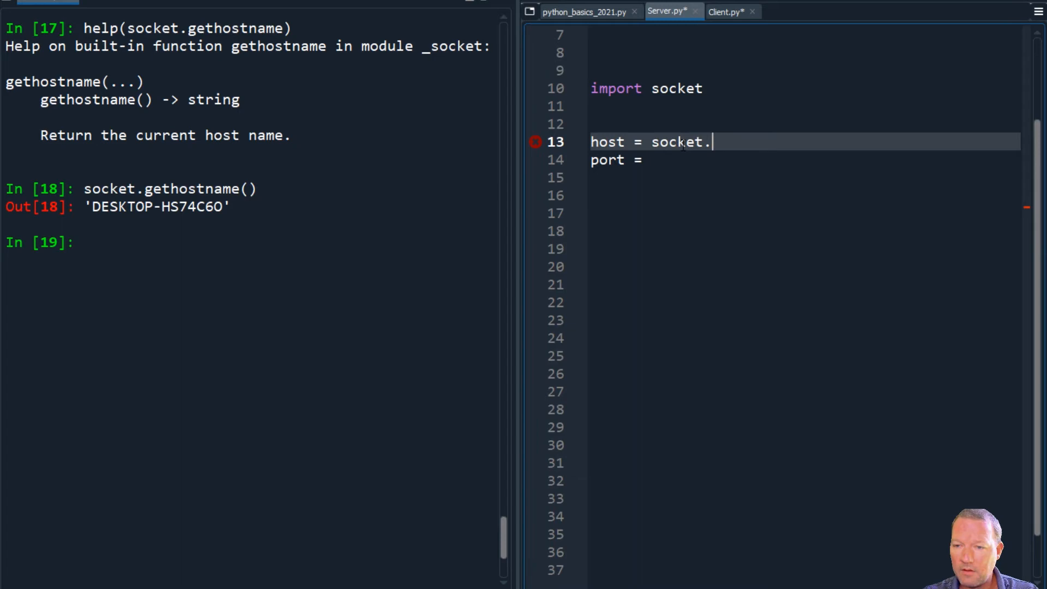
text(get)
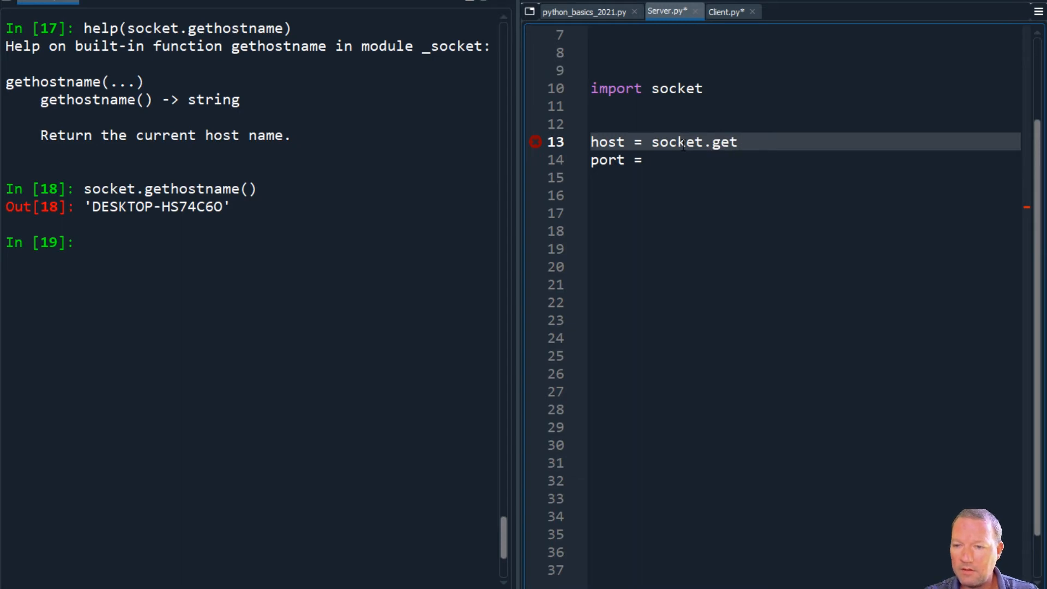
text(hostname())
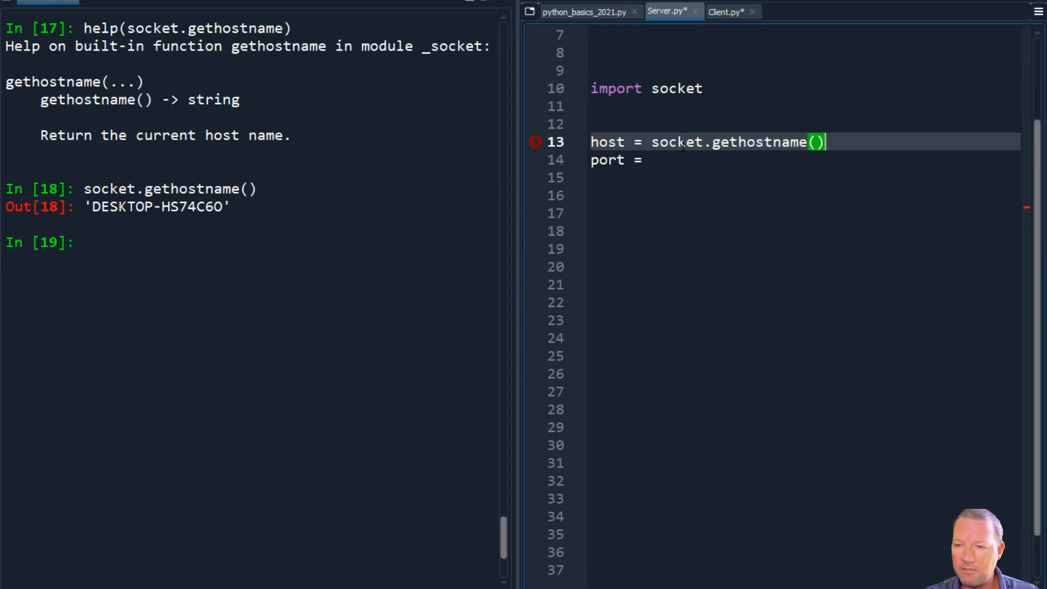
click(652, 160)
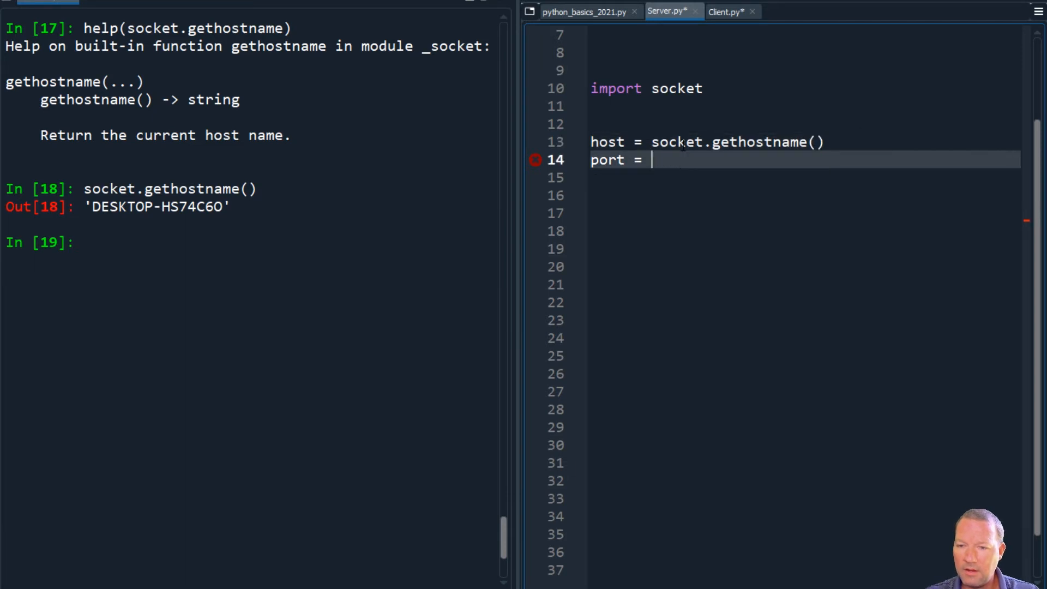
text(50007)
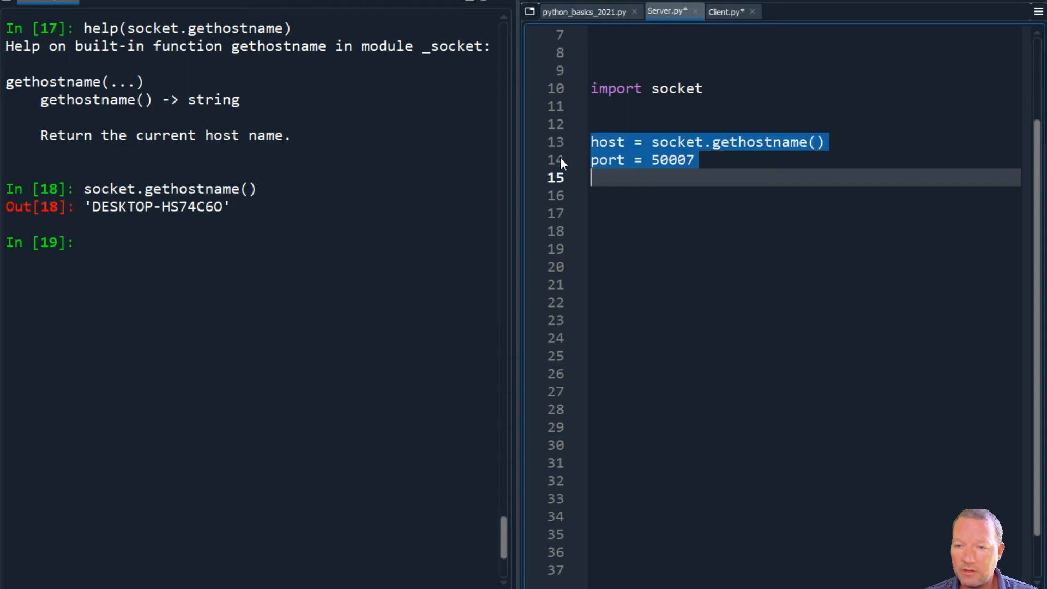
click(729, 11)
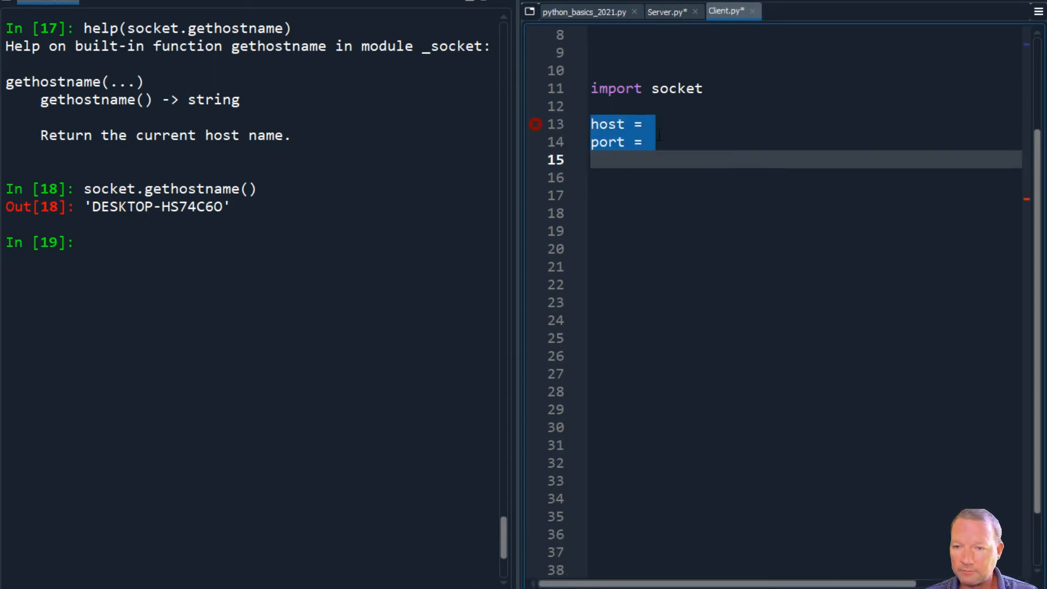
Step: Fill Client.py's host line with socket.gethostname() and its port line with 50007
text(socket.gethostname())
text( 50007)
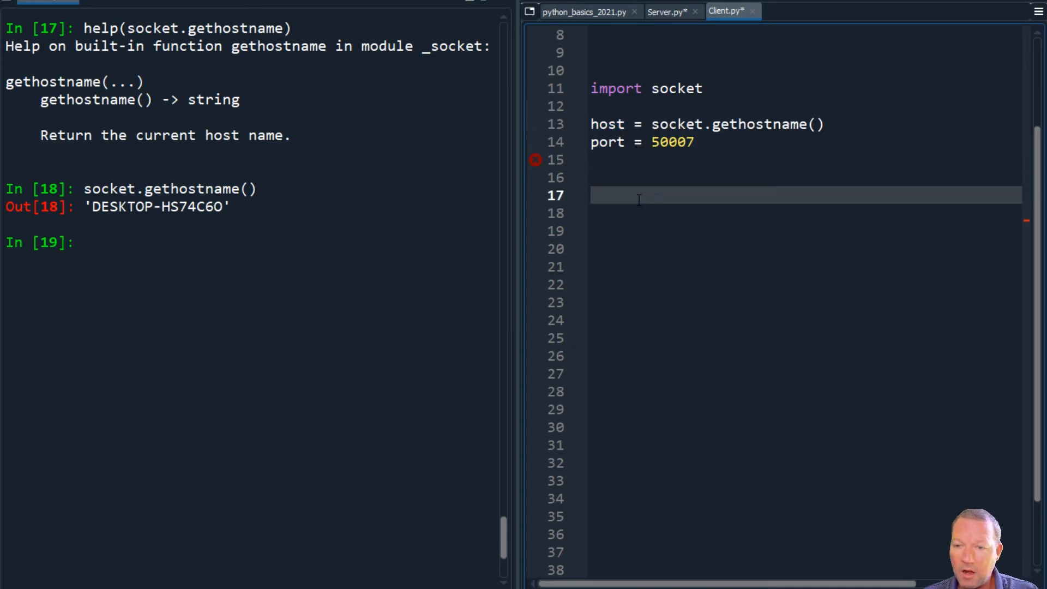
click(536, 159)
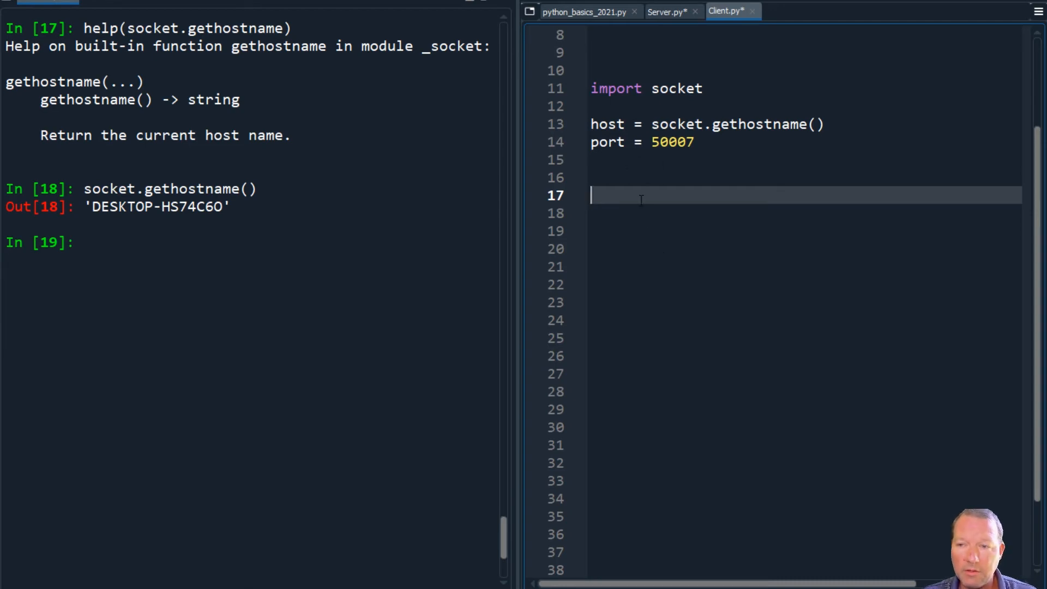
Step: Go back to Server.py and place the cursor on an empty line below port
click(670, 11)
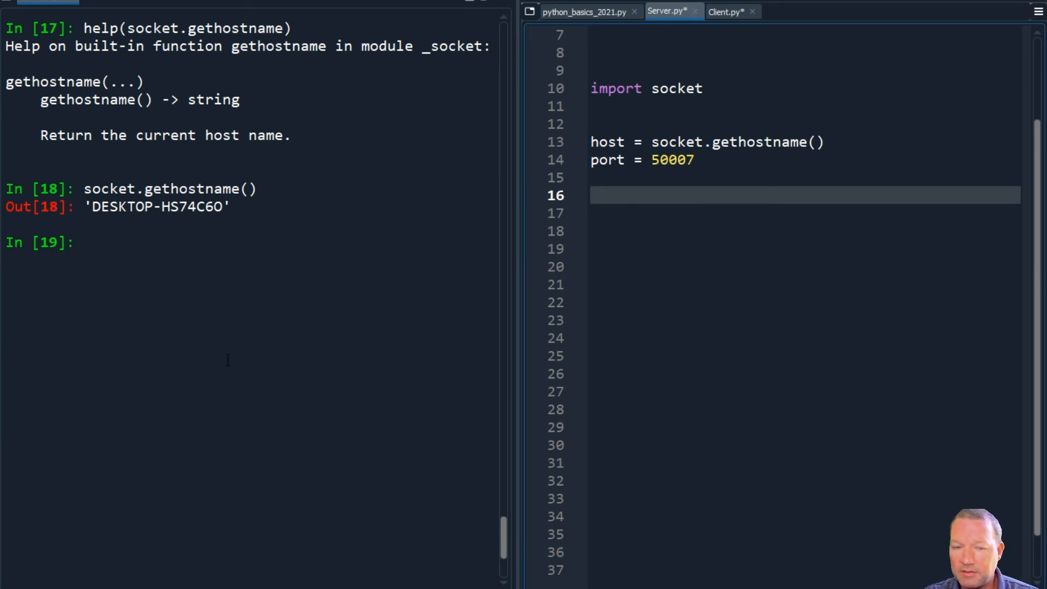
mouse_move(623, 365)
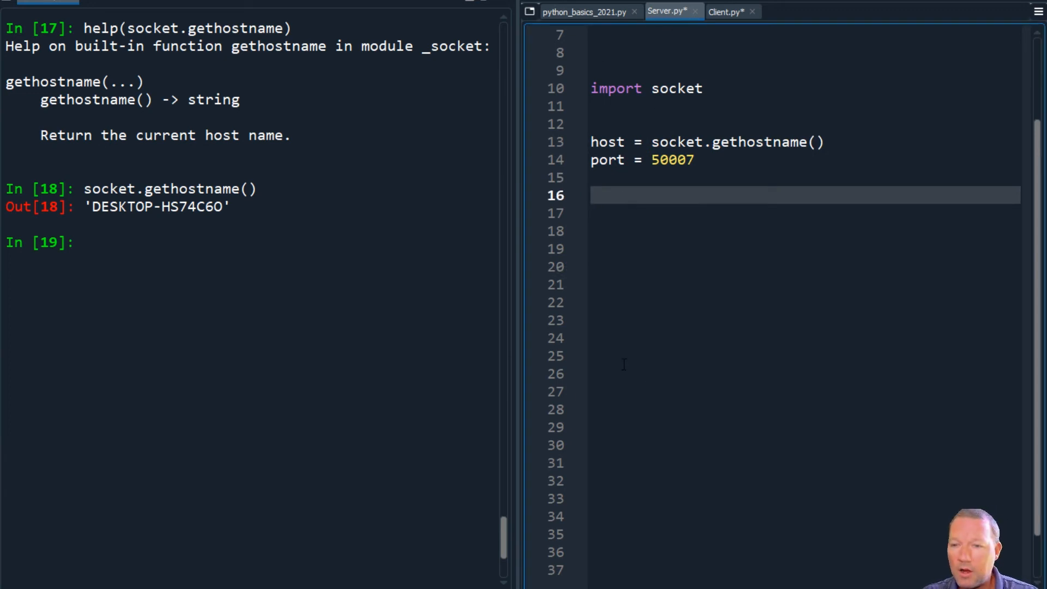
mouse_move(658, 354)
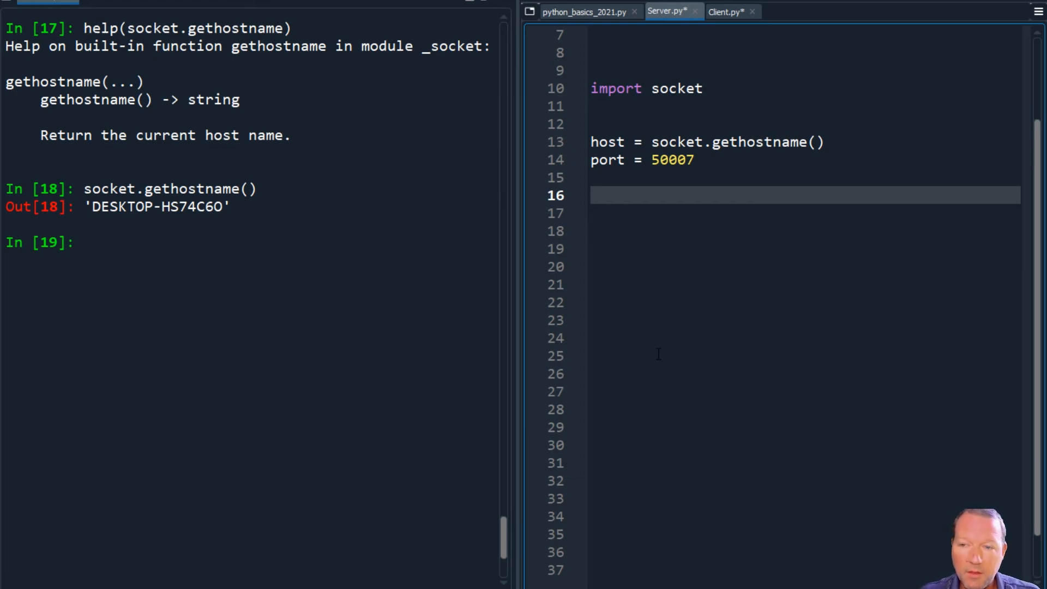
mouse_move(686, 27)
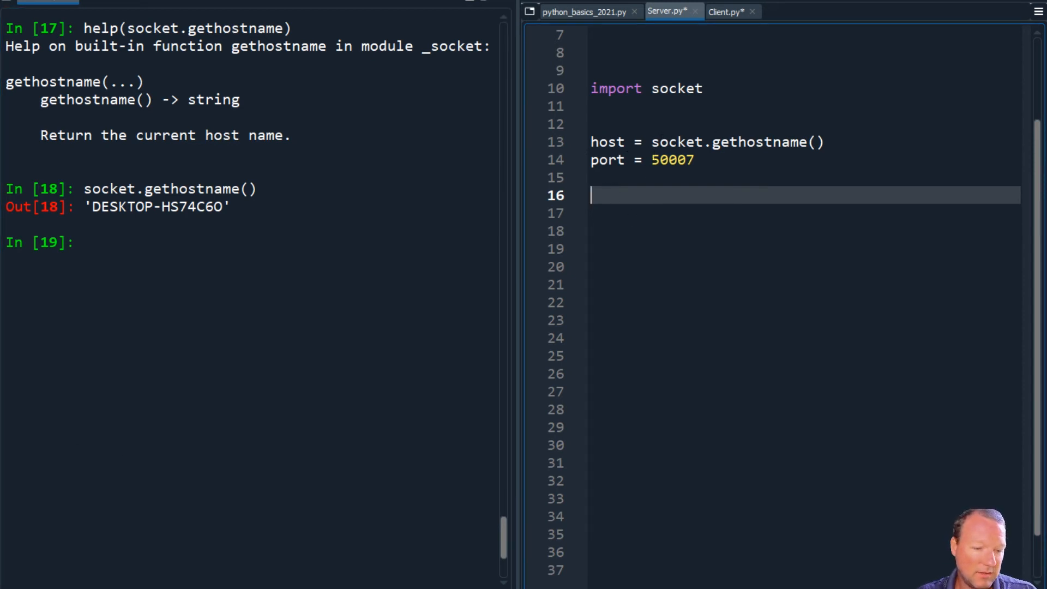
mouse_move(676, 288)
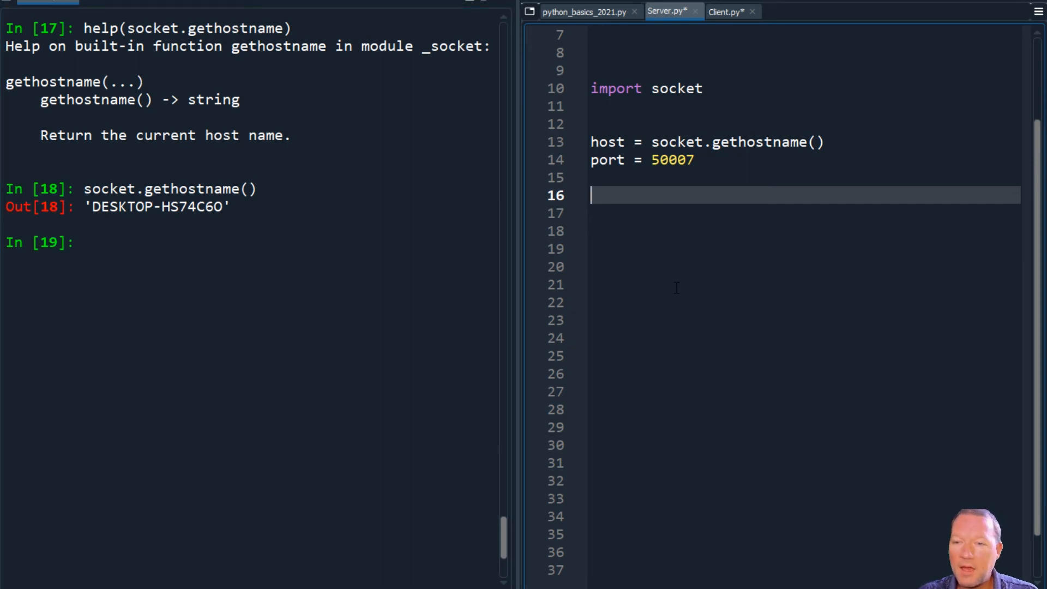
click(678, 287)
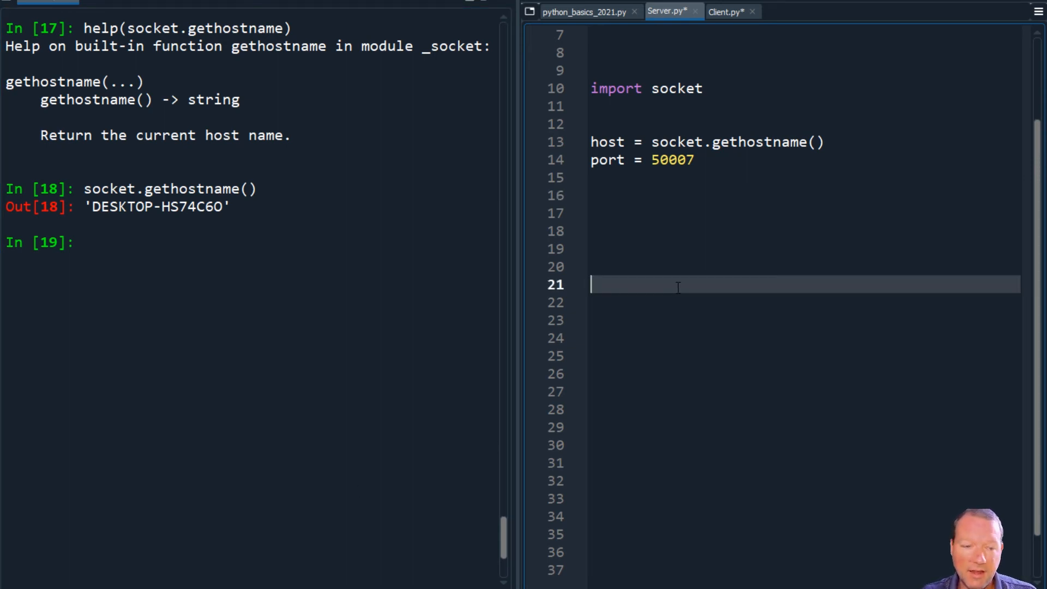